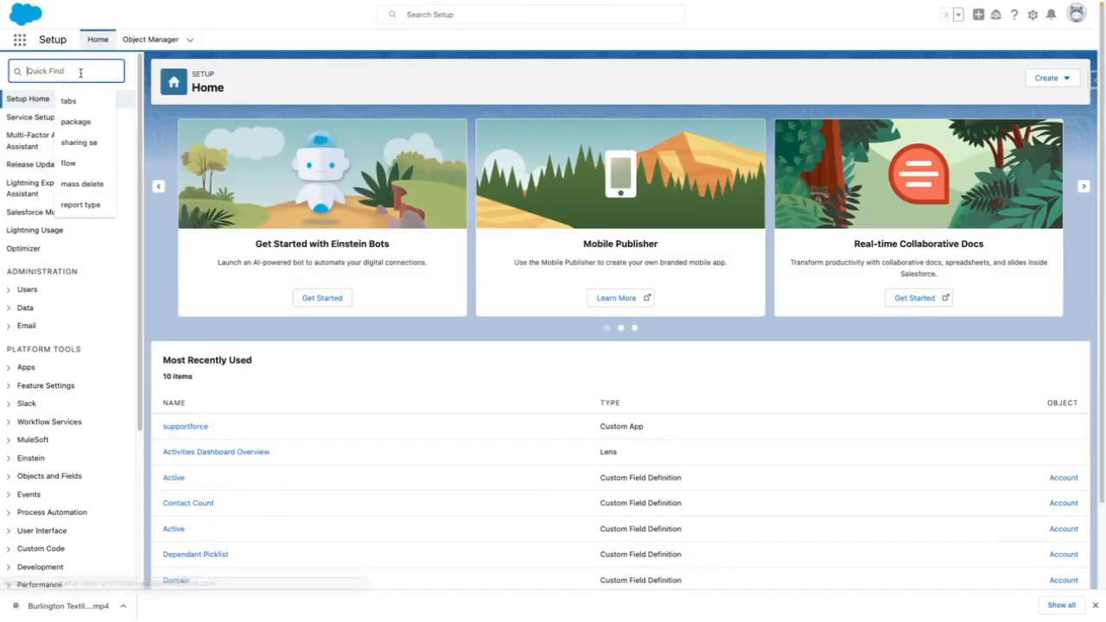
Step: Find Flows via Quick Find and start a new flow to reach the flow type choices
type("flow")
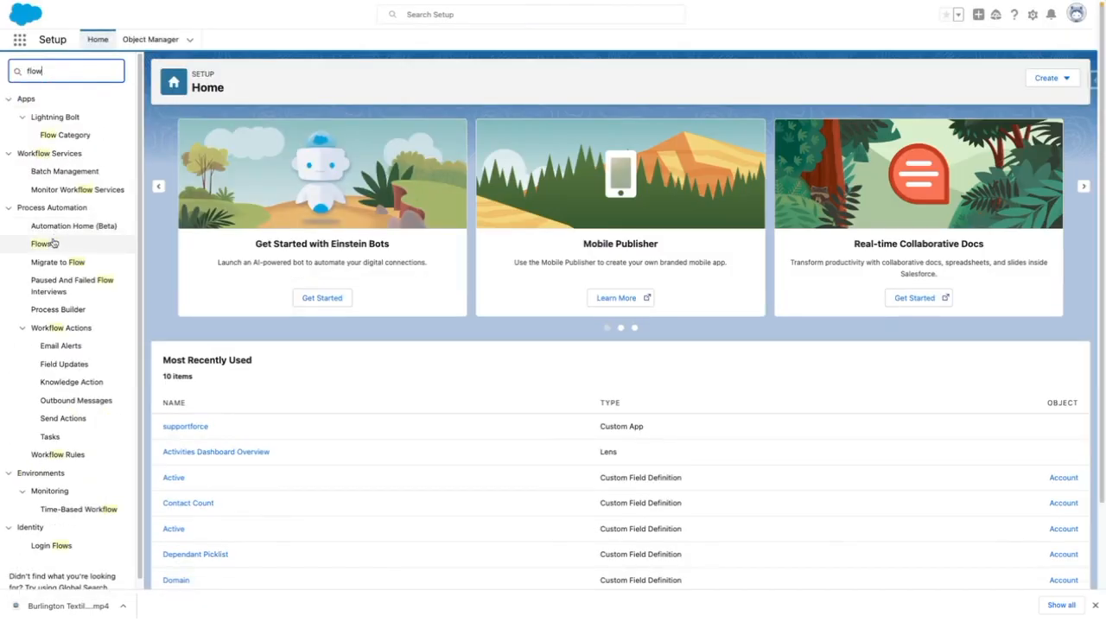
left_click(41, 242)
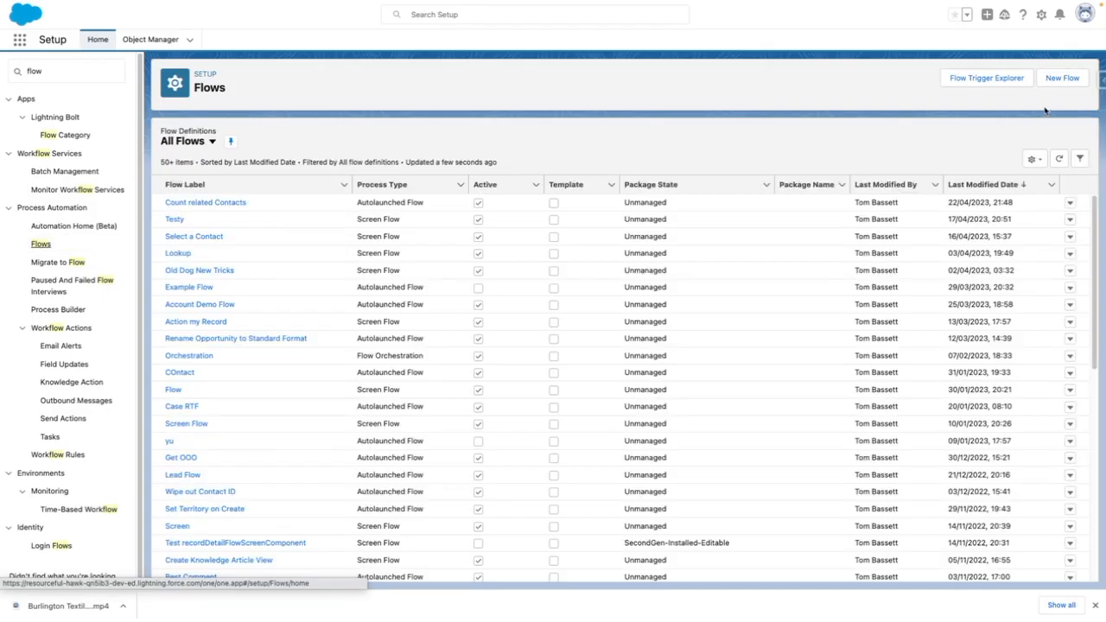
left_click(1061, 78)
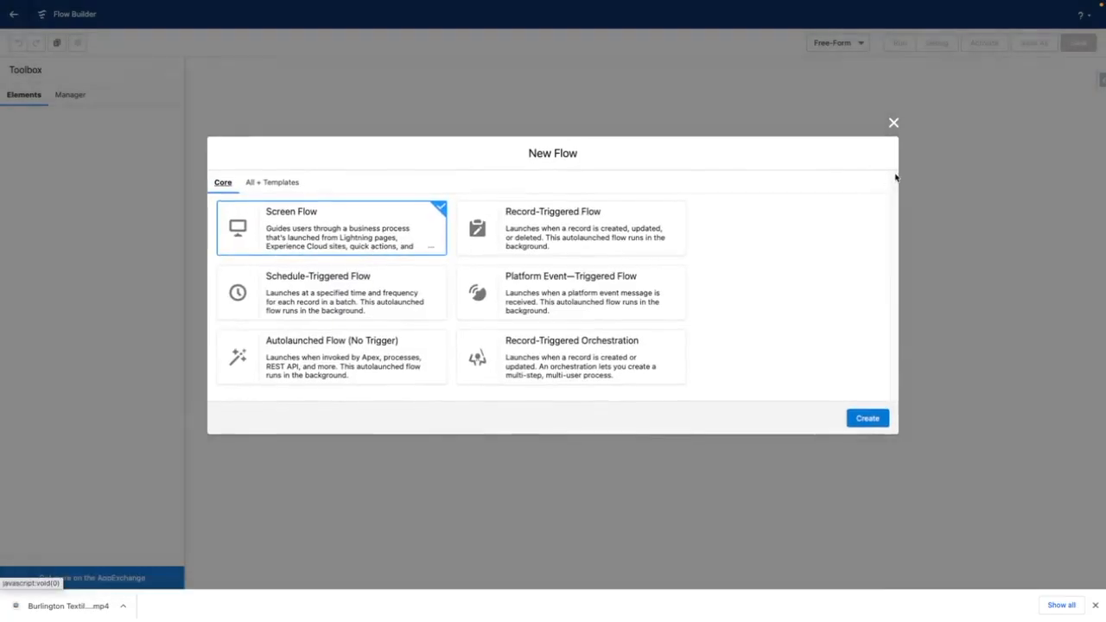
Step: Create a Screen Flow and add a screen labelled 'Screen'
left_click(867, 416)
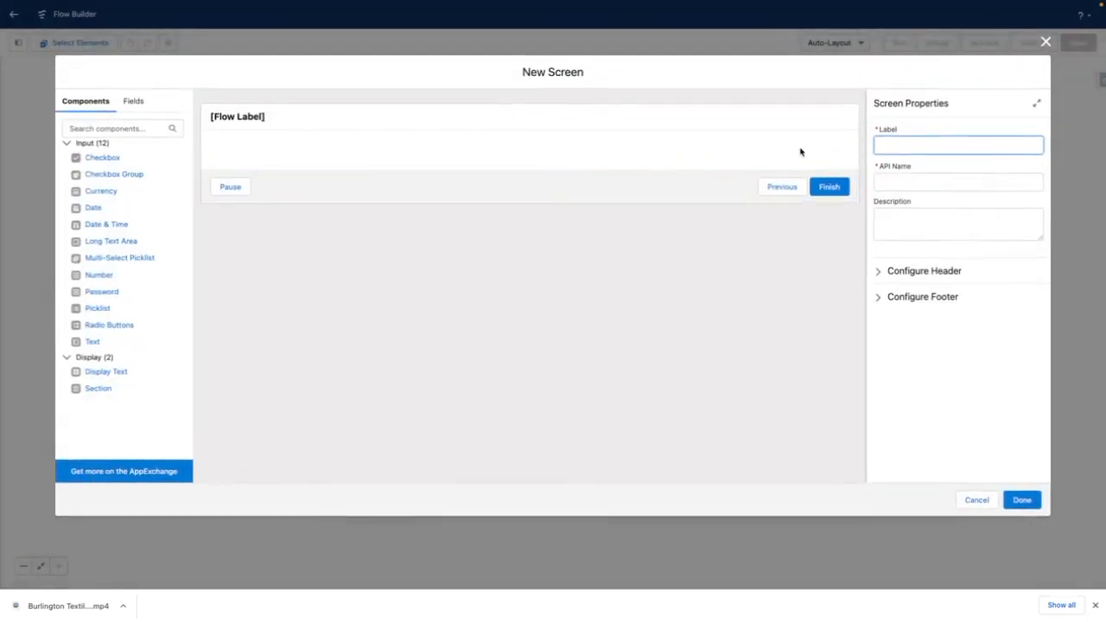
type("Screen")
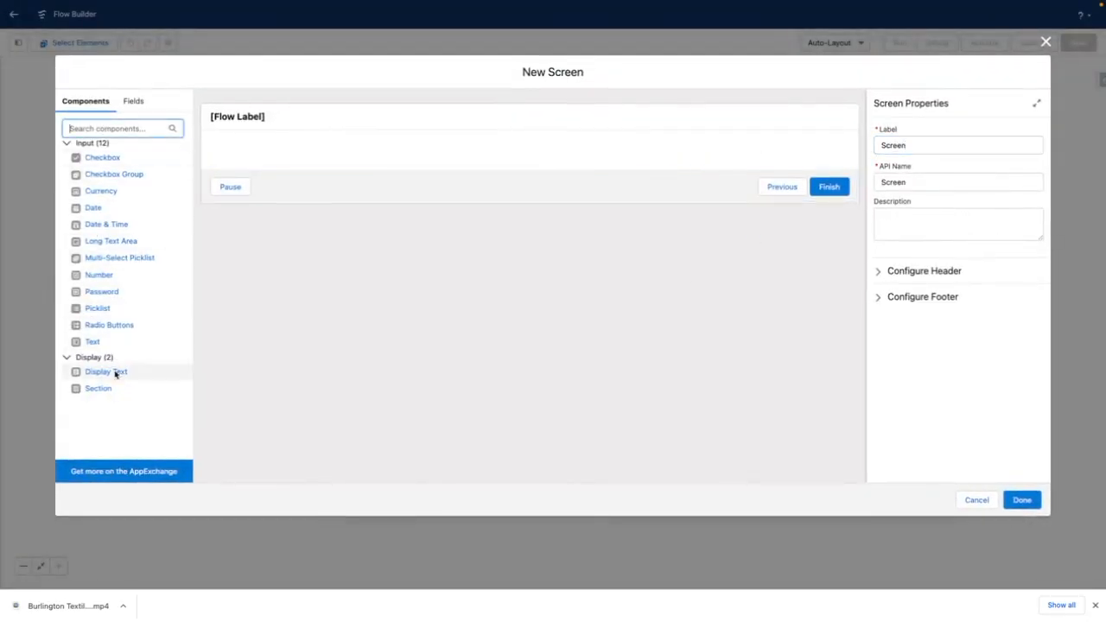
Step: Add a Display Text component with API name 'DisplayText' to the screen
left_click(107, 371)
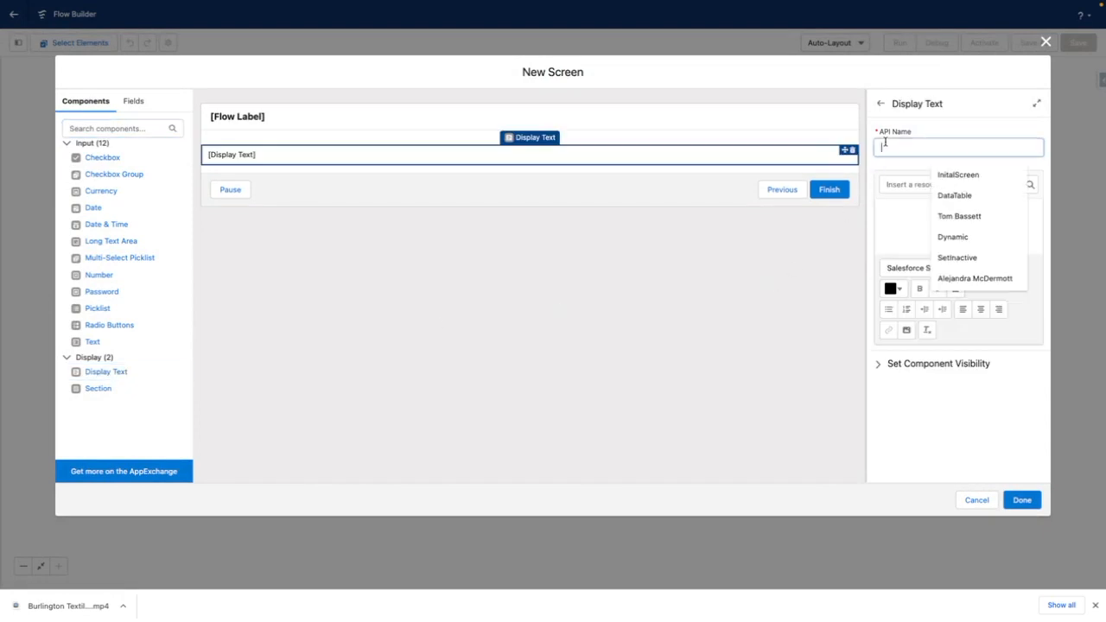
type("Display")
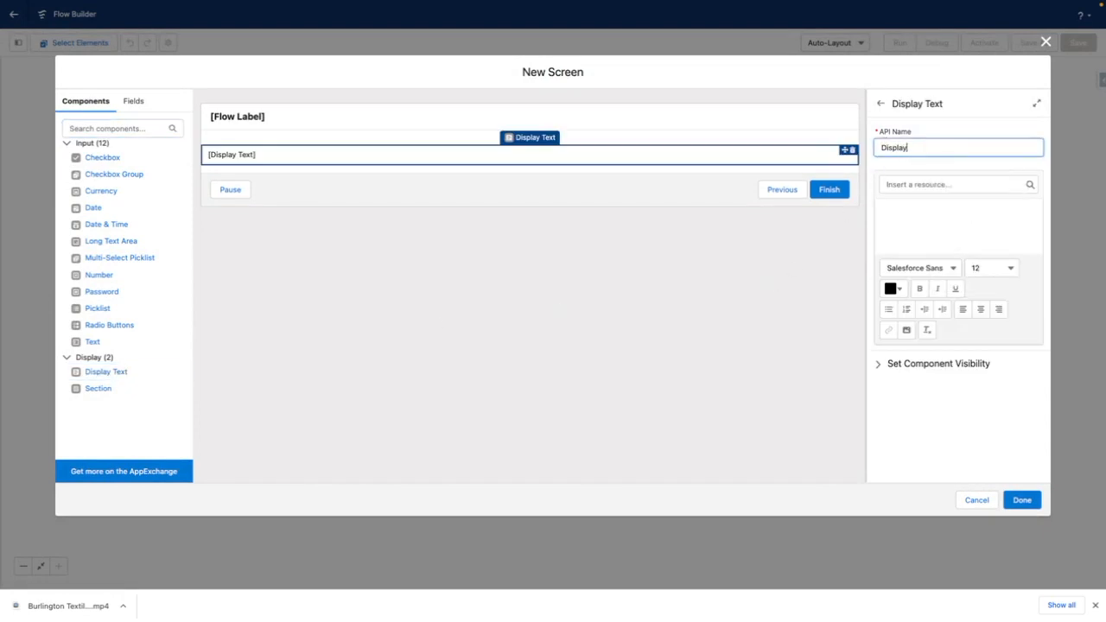
left_click(950, 183)
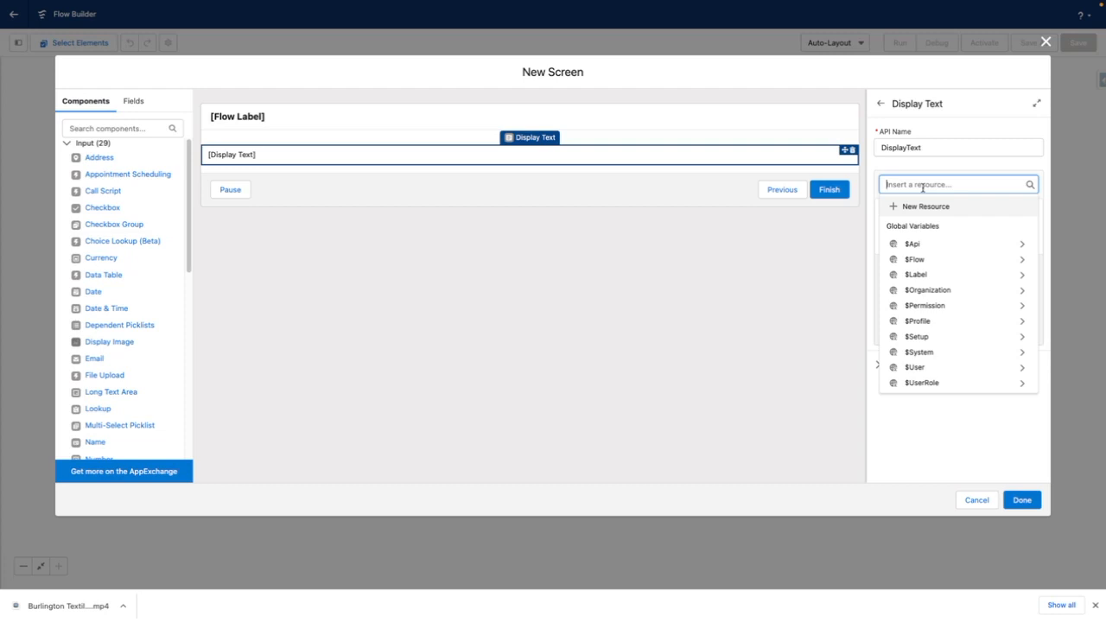
Step: Insert the {!$Profile.Name}, {!$User.UserType} and {!$UserRole.Name} merge fields on separate lines
left_click(918, 319)
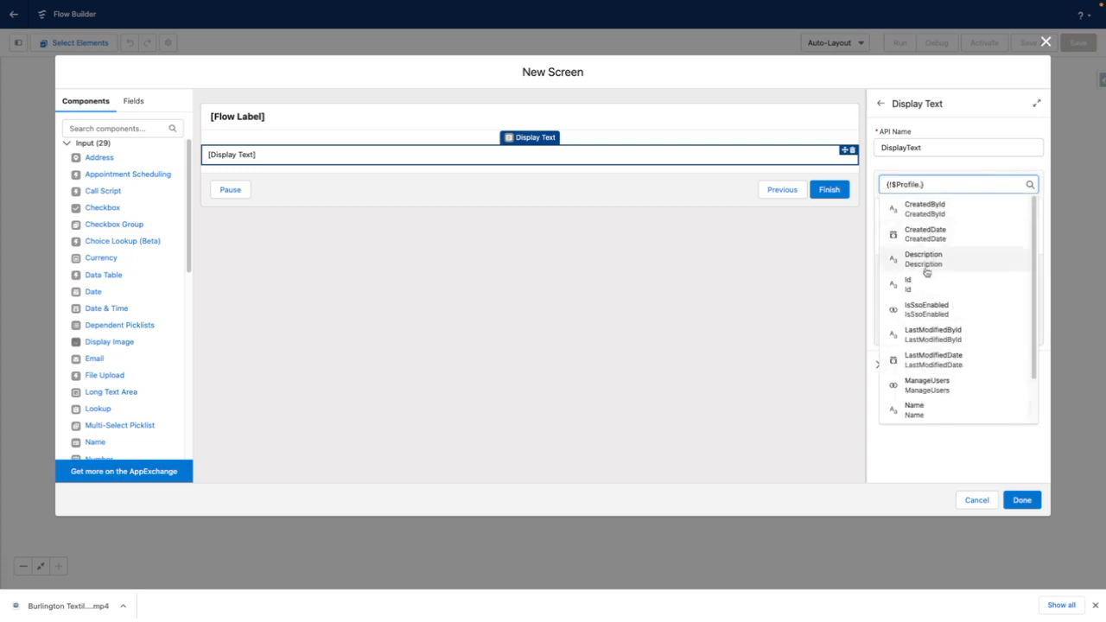
left_click(912, 410)
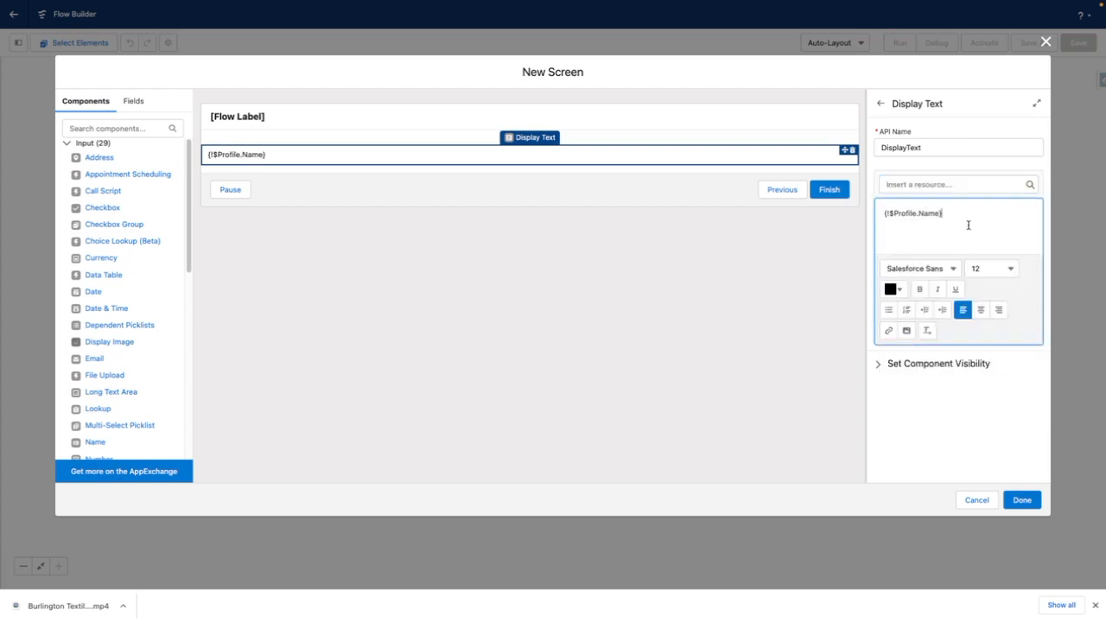
left_click(954, 183)
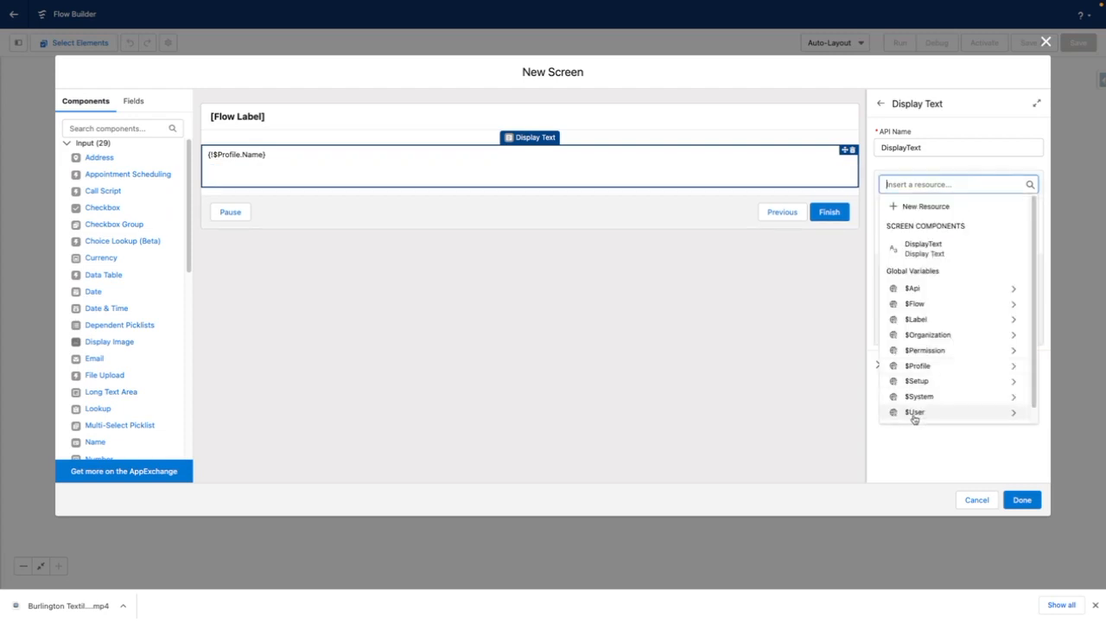
left_click(916, 411)
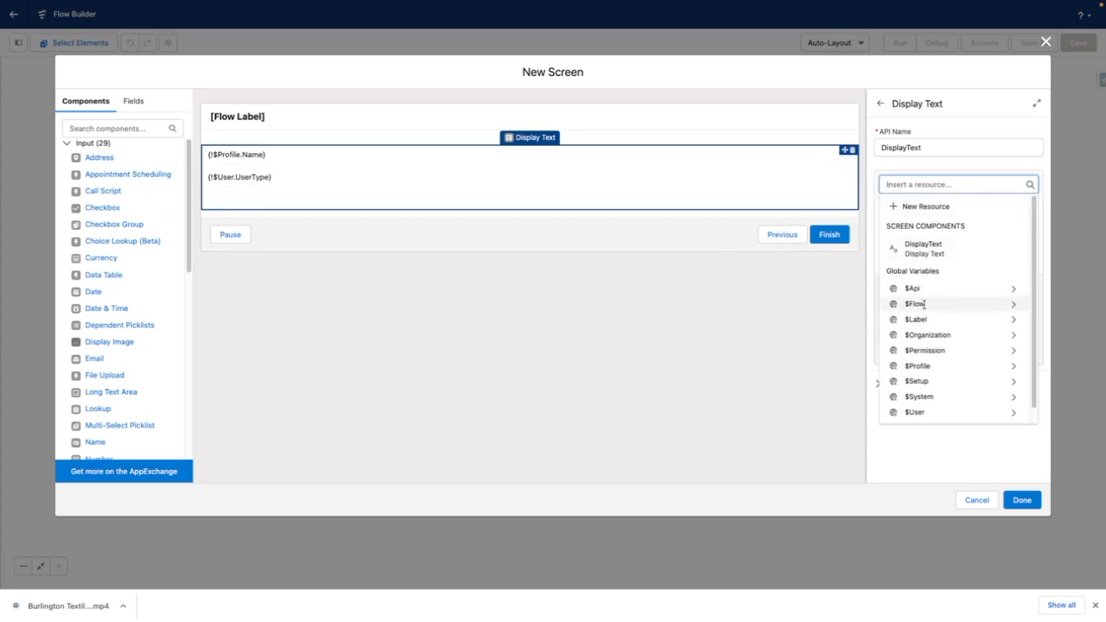
scroll("down", 3)
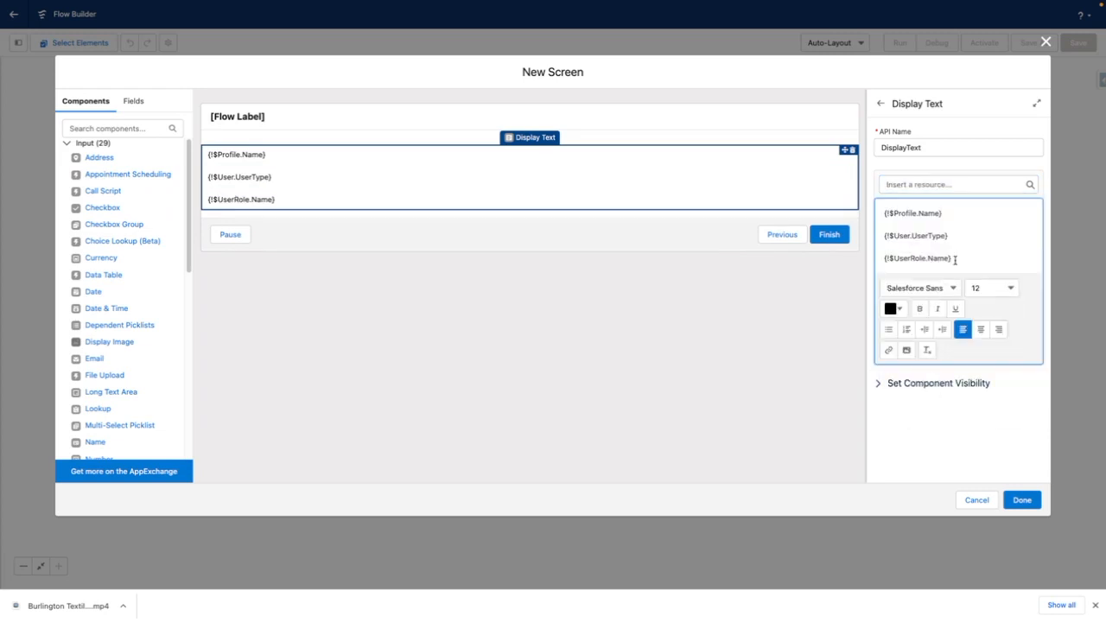
Step: Add {!$User.ContactId} as a fourth line of the display text
type("{!$User.}")
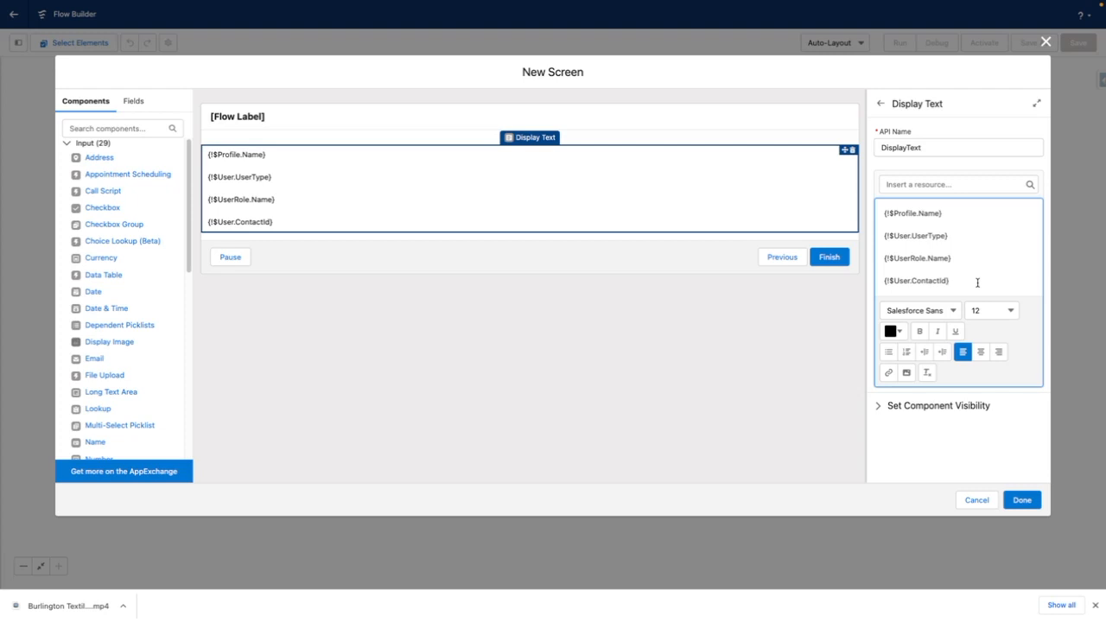
left_click(950, 279)
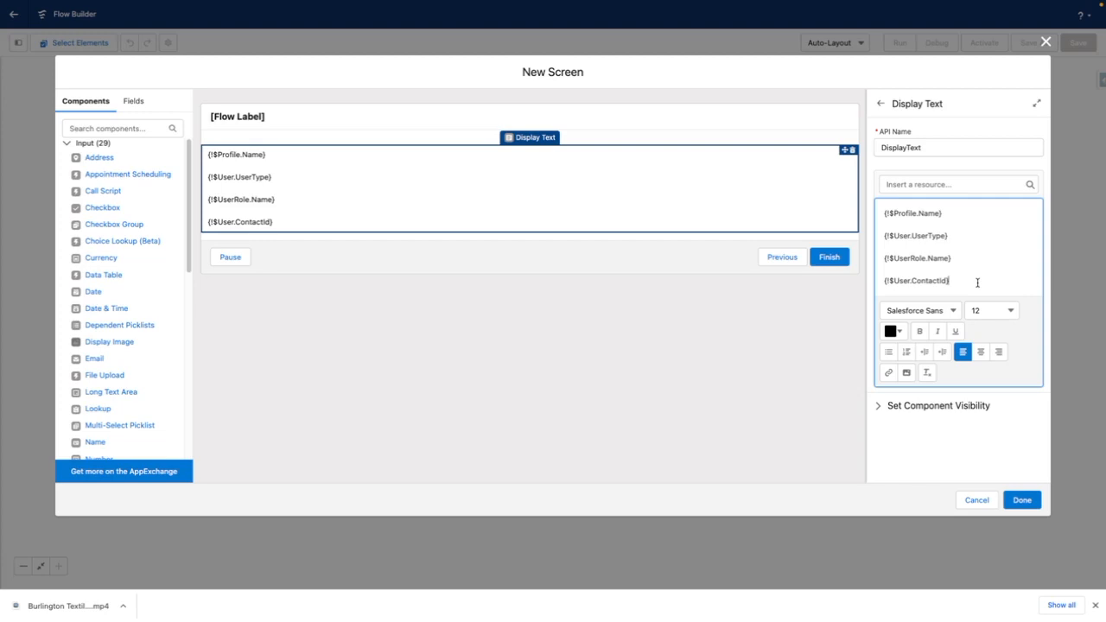